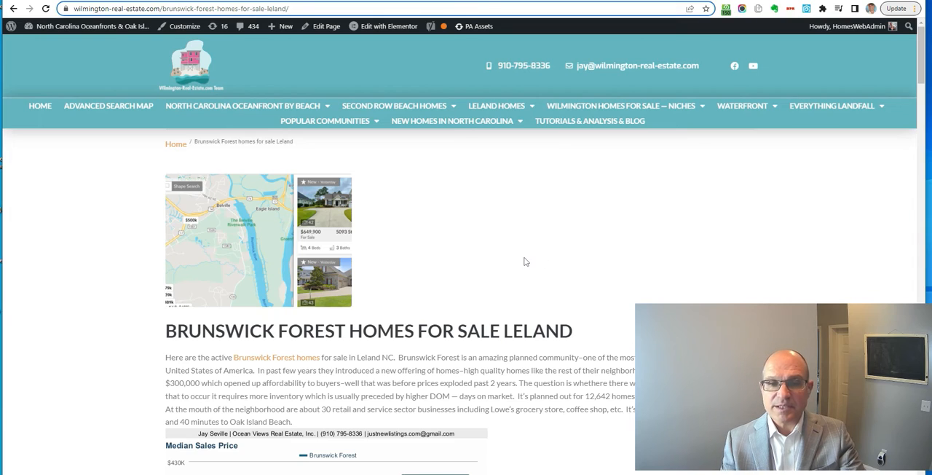
# Scroll the Leland page past text, photos and video to the 644 Properties Found grid.
pyautogui.scroll(-3)
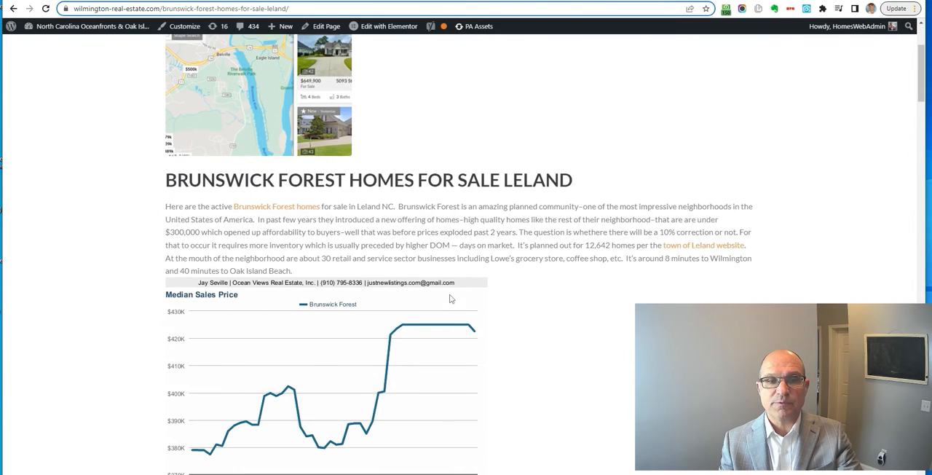
pyautogui.scroll(-3)
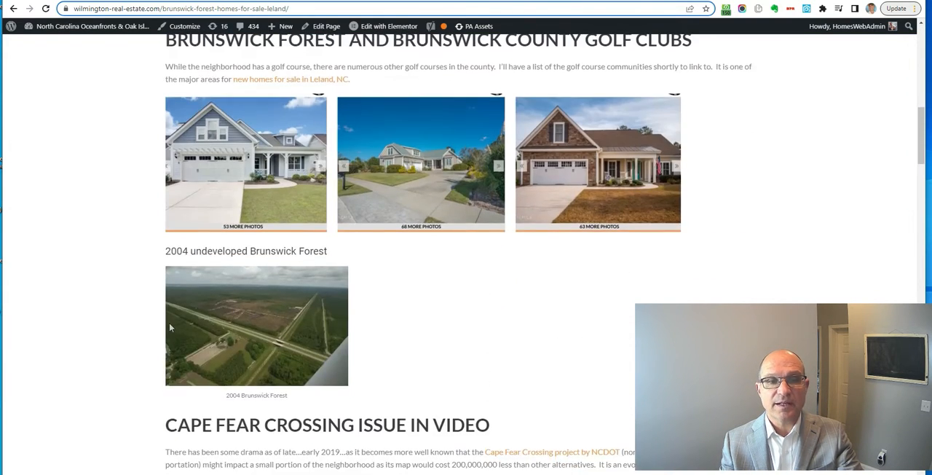
pyautogui.scroll(-3)
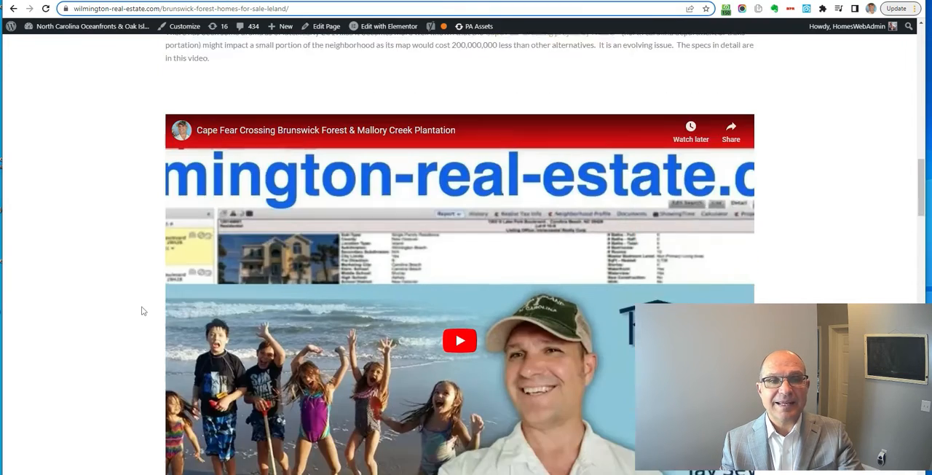
pyautogui.scroll(-3)
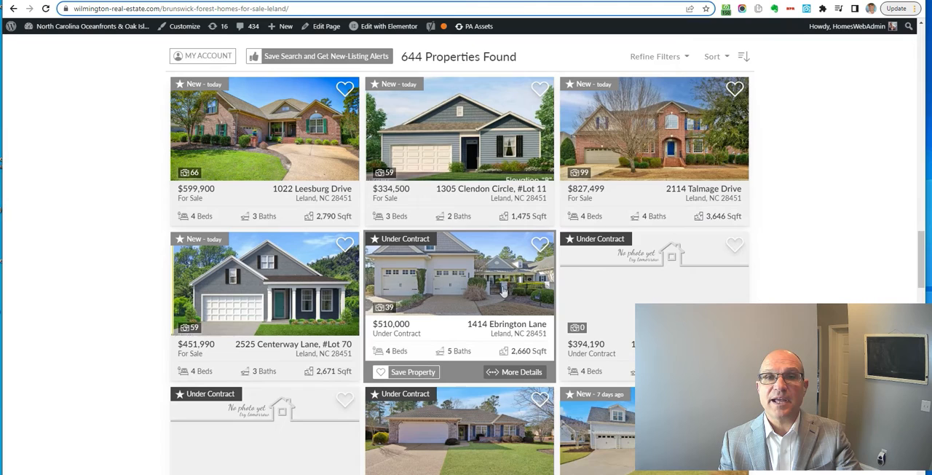
pyautogui.moveTo(431, 341)
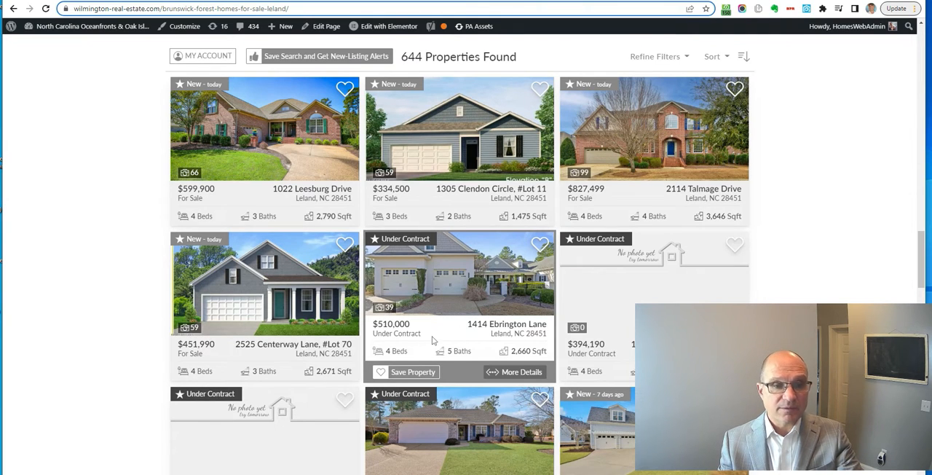
pyautogui.scroll(-3)
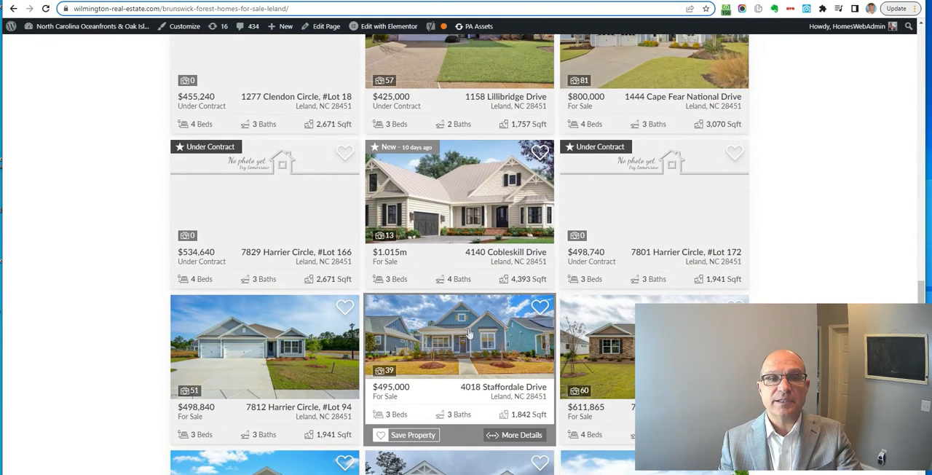
pyautogui.scroll(-3)
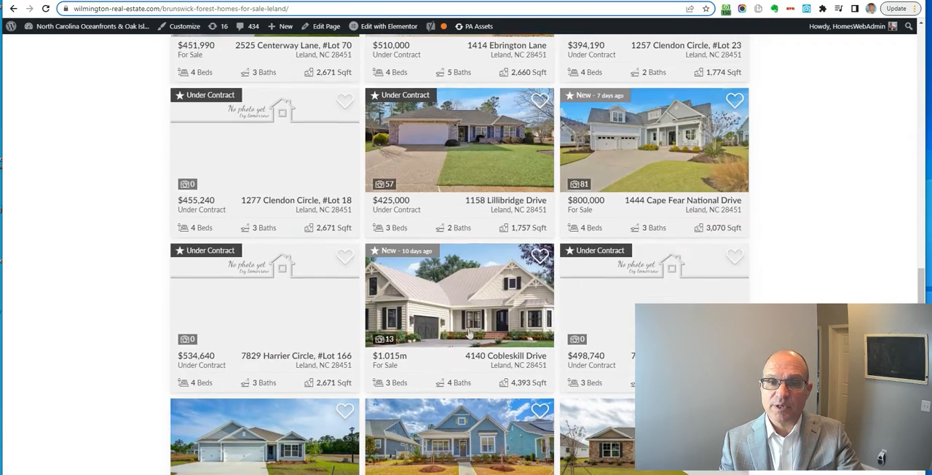
pyautogui.scroll(3)
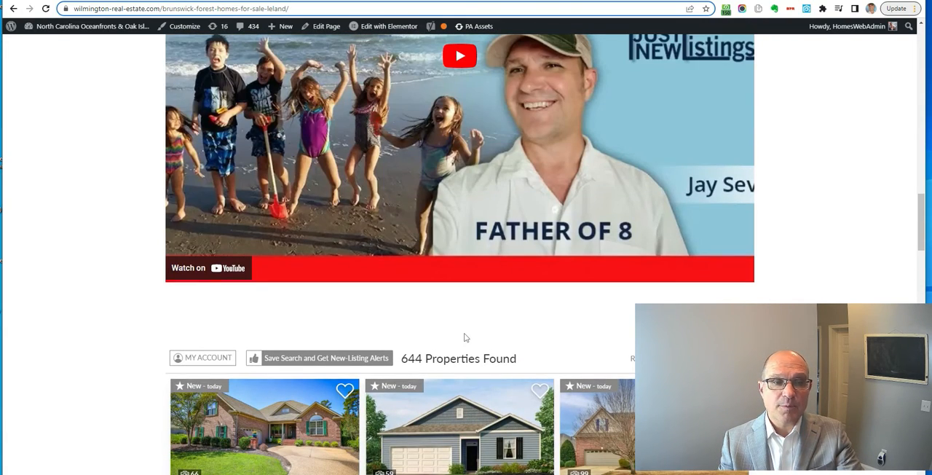
pyautogui.scroll(-3)
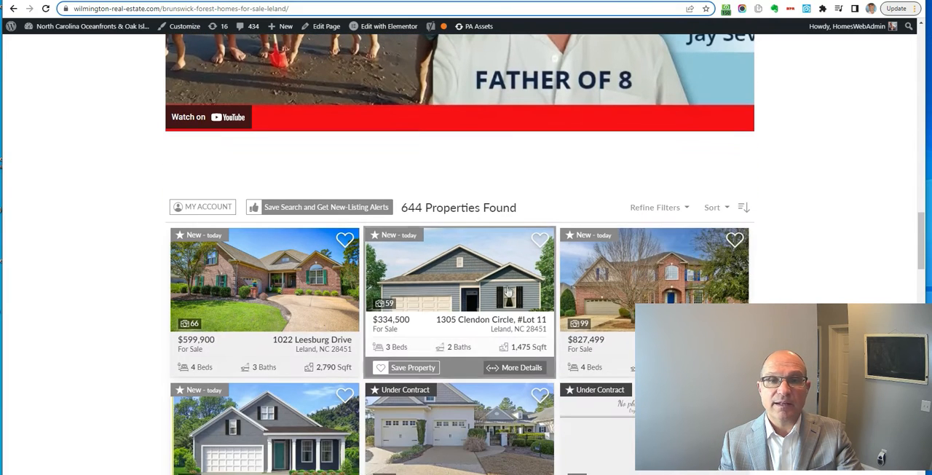
pyautogui.moveTo(717, 207)
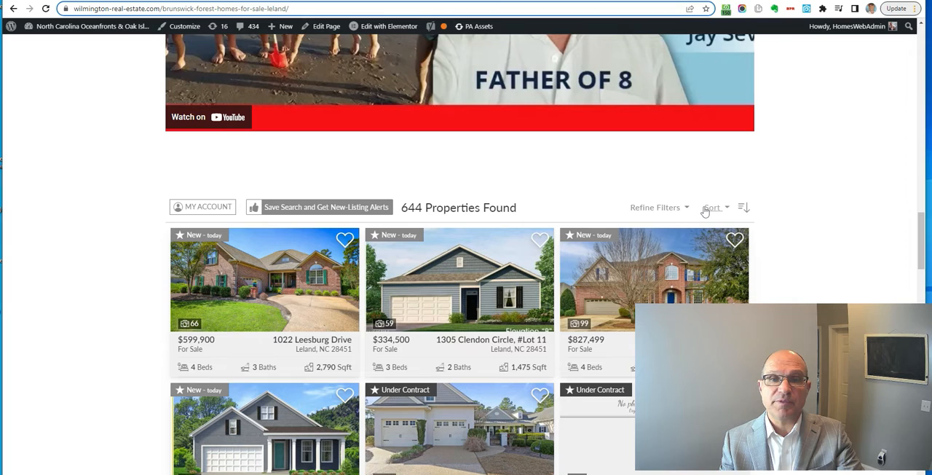
pyautogui.moveTo(615, 215)
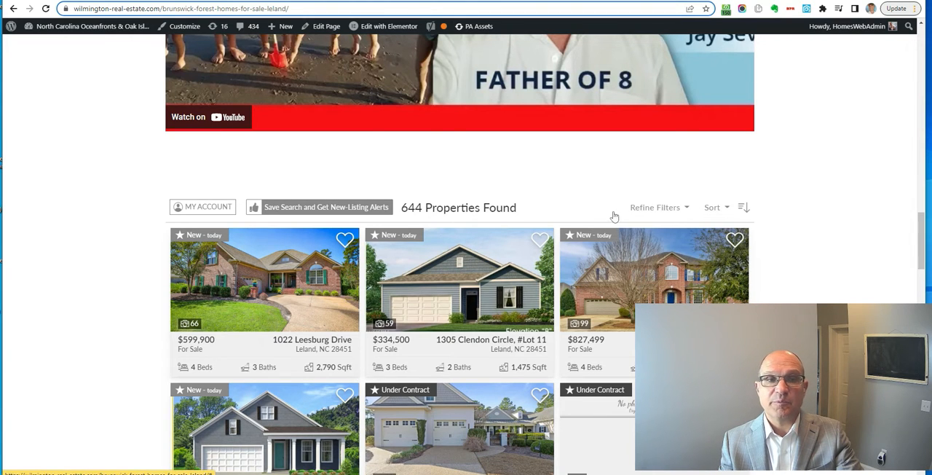
pyautogui.moveTo(743, 207)
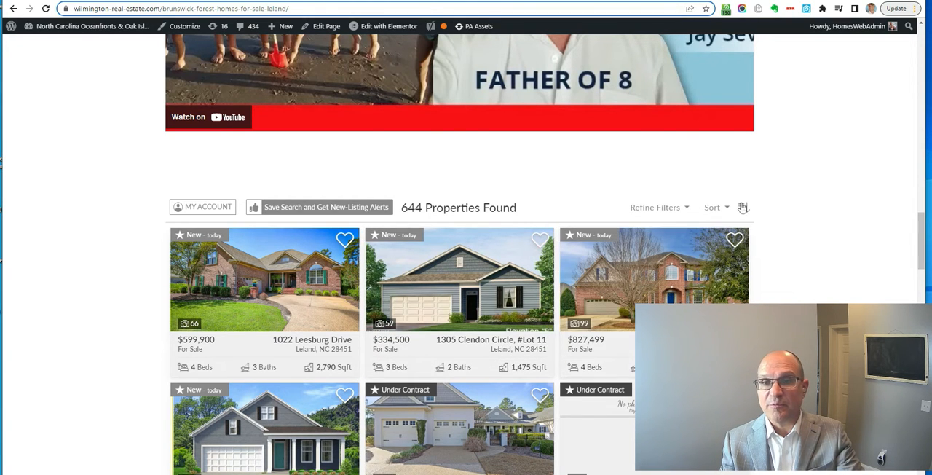
pyautogui.scroll(3)
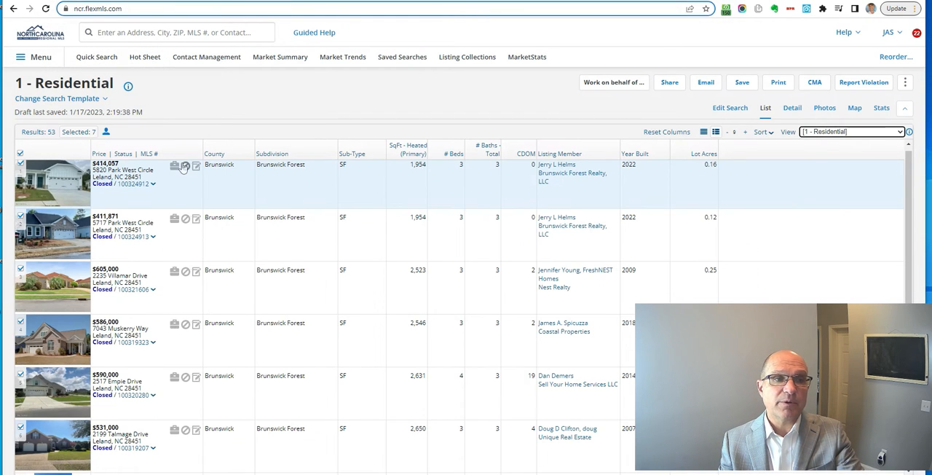
pyautogui.moveTo(562, 259)
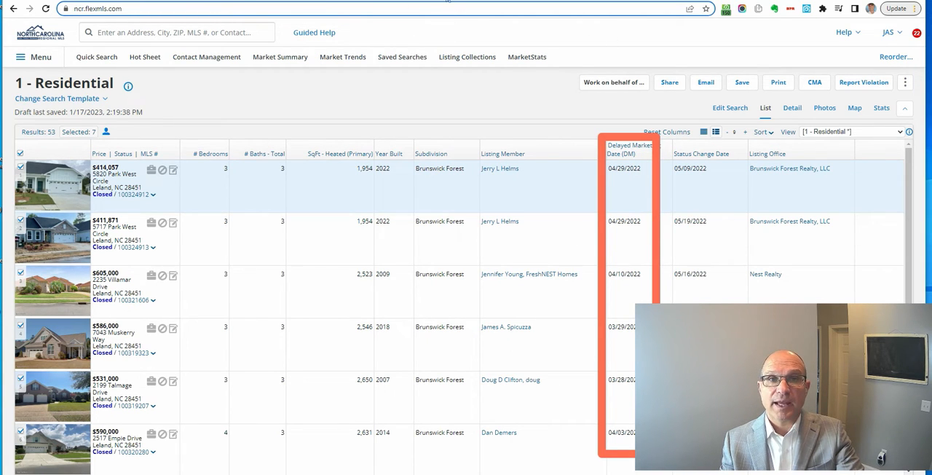
# Scroll through the 53 closed Brunswick Forest homes showing the Delayed Market Date column.
pyautogui.scroll(-3)
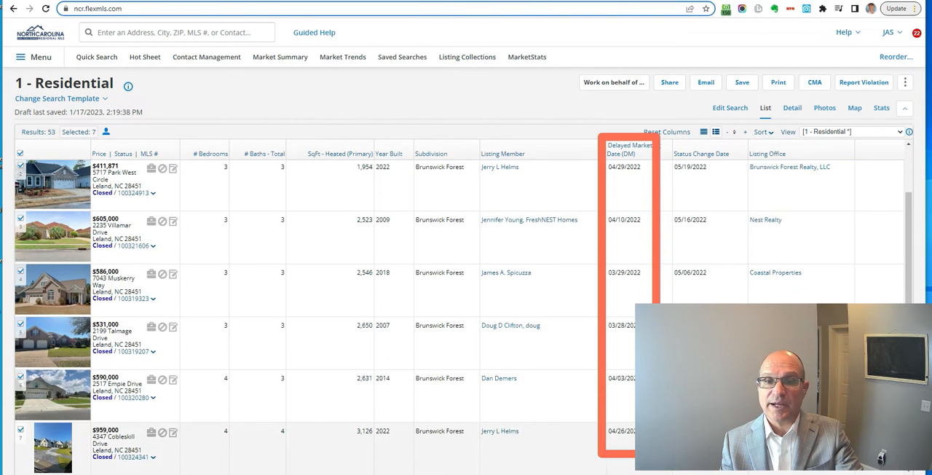
pyautogui.moveTo(627, 112)
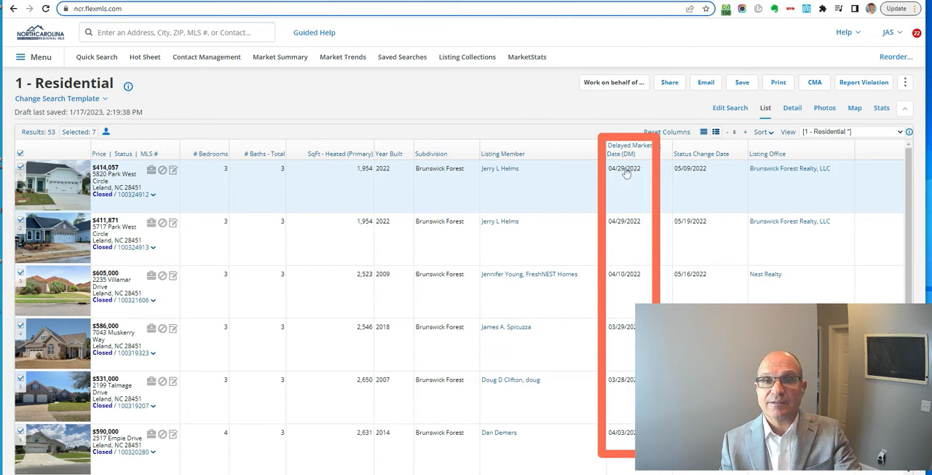
pyautogui.moveTo(626, 246)
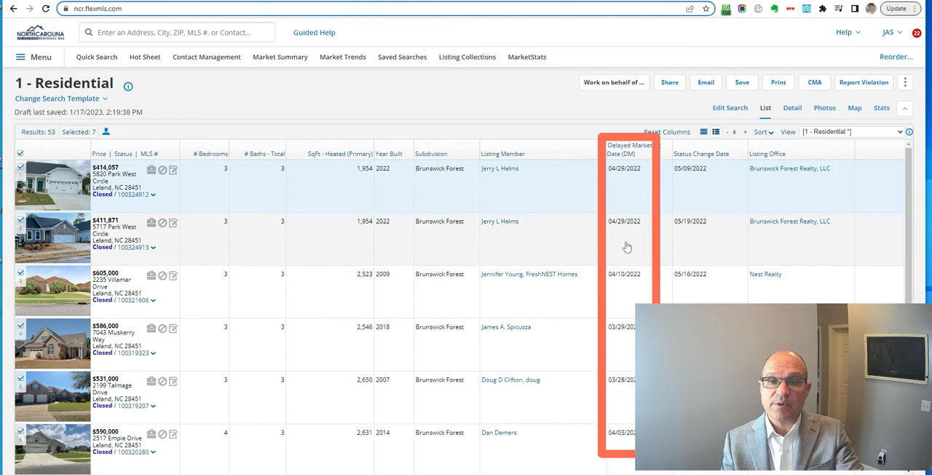
pyautogui.moveTo(741, 166)
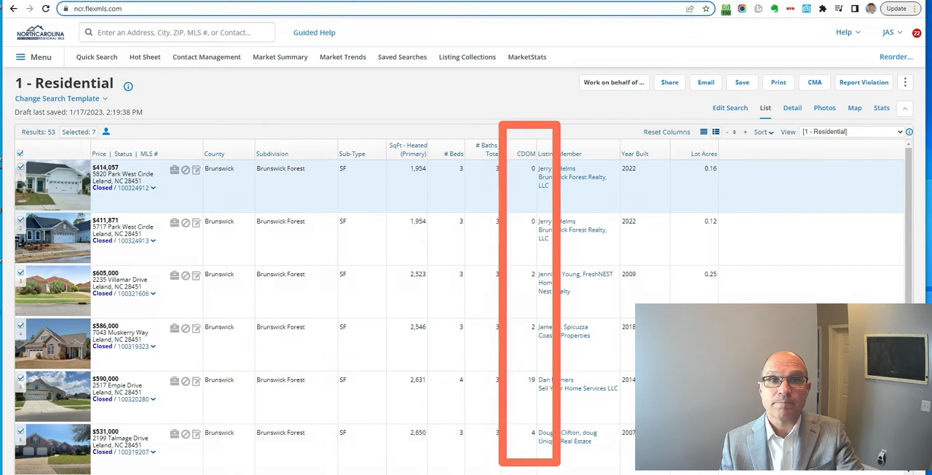
# Review the CDOM column in the results, then go to the saved Listing Collections.
pyautogui.scroll(-3)
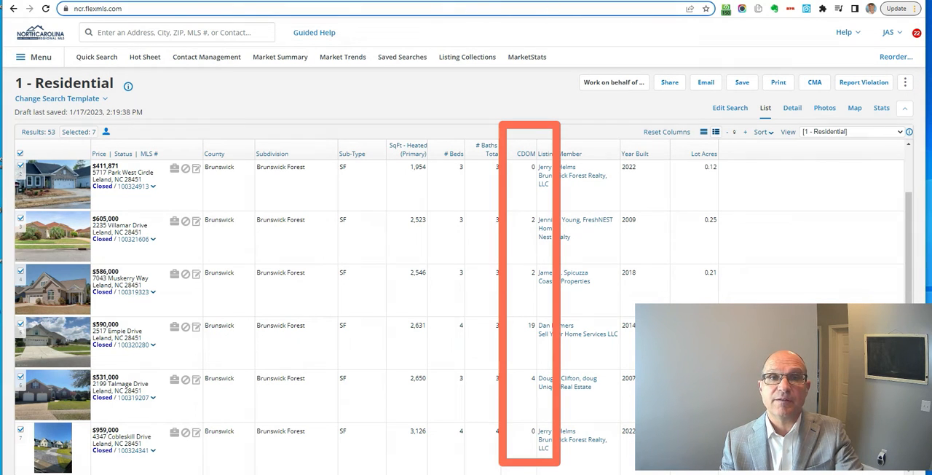
pyautogui.click(466, 56)
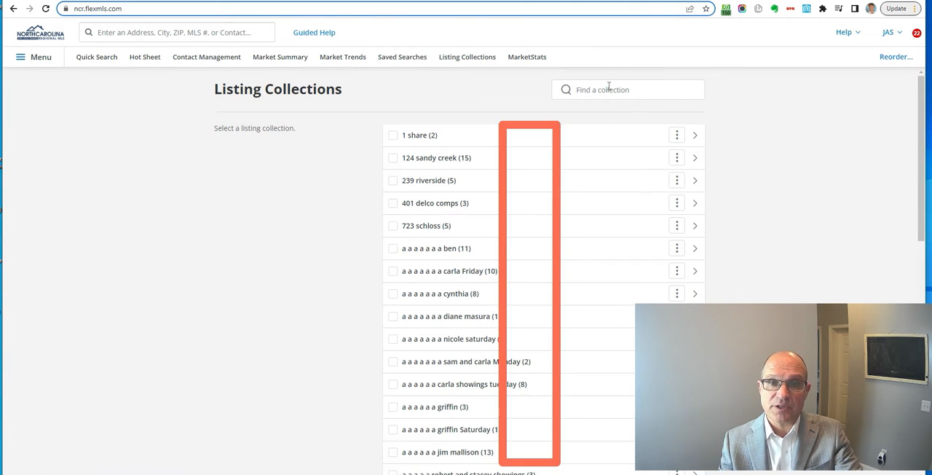
# Find and view 'brunswick forest homes 2022 spring market 2023', then return to all collections.
pyautogui.write('brunswick')
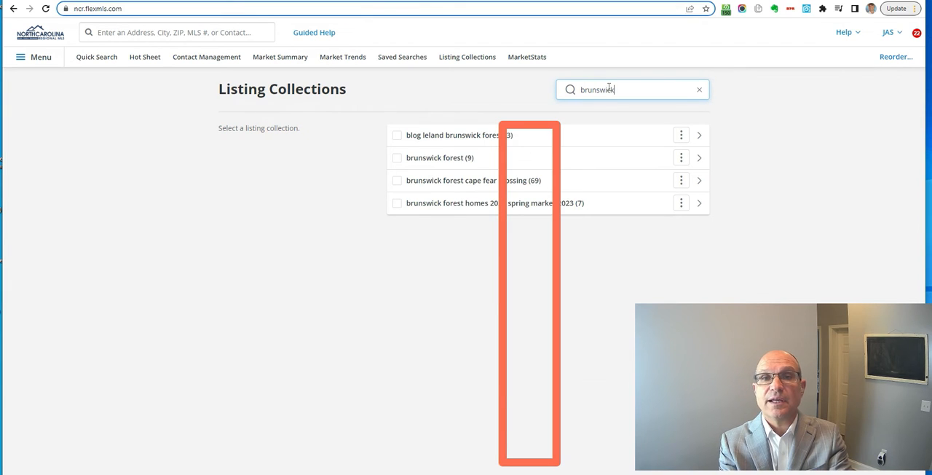
pyautogui.moveTo(466, 207)
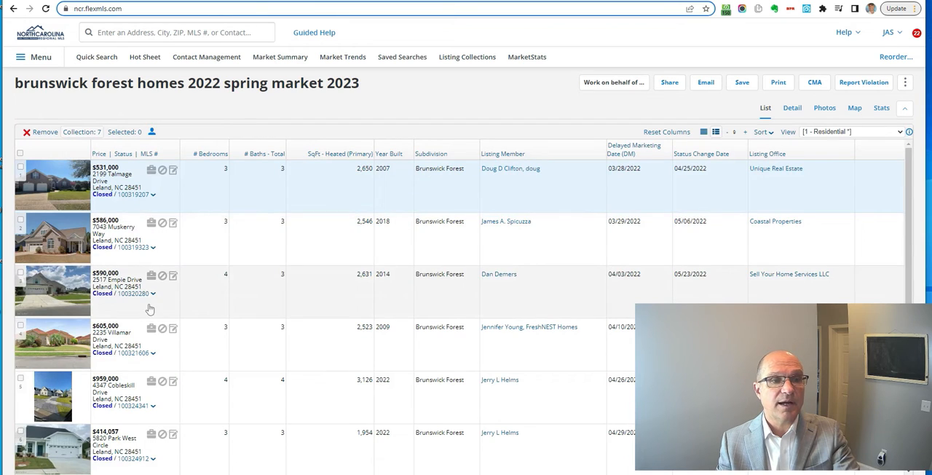
pyautogui.moveTo(648, 27)
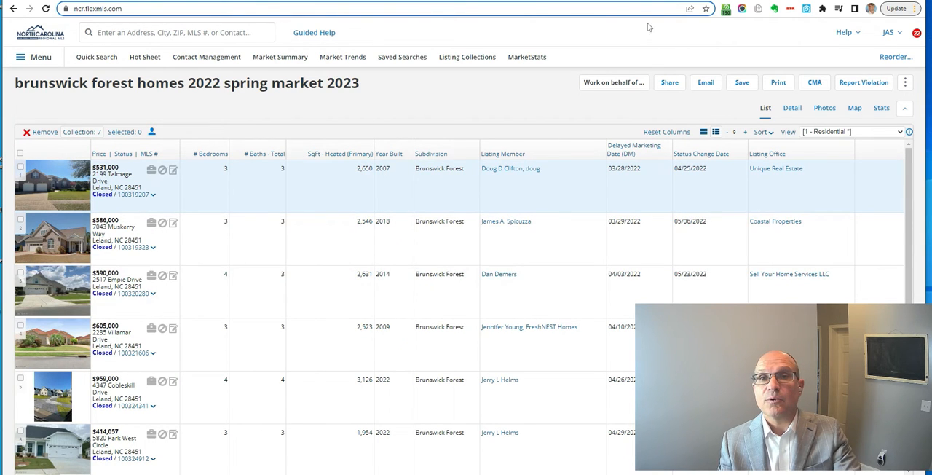
pyautogui.moveTo(466, 56)
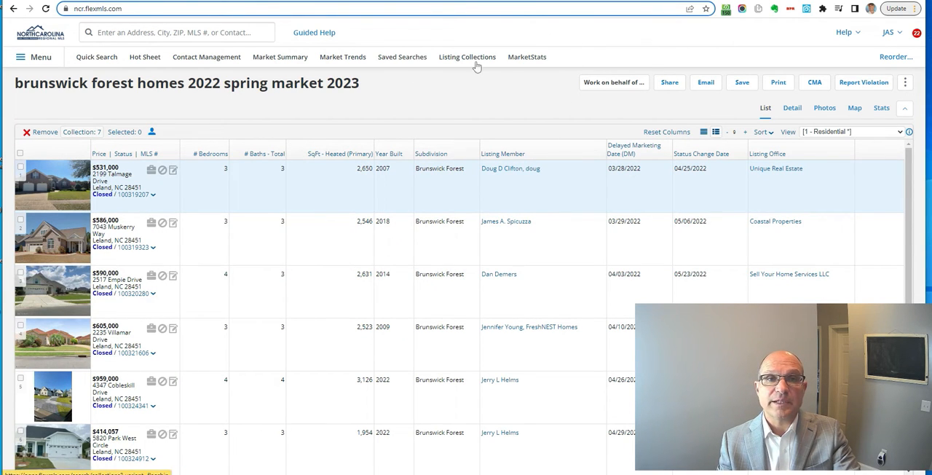
pyautogui.moveTo(465, 57)
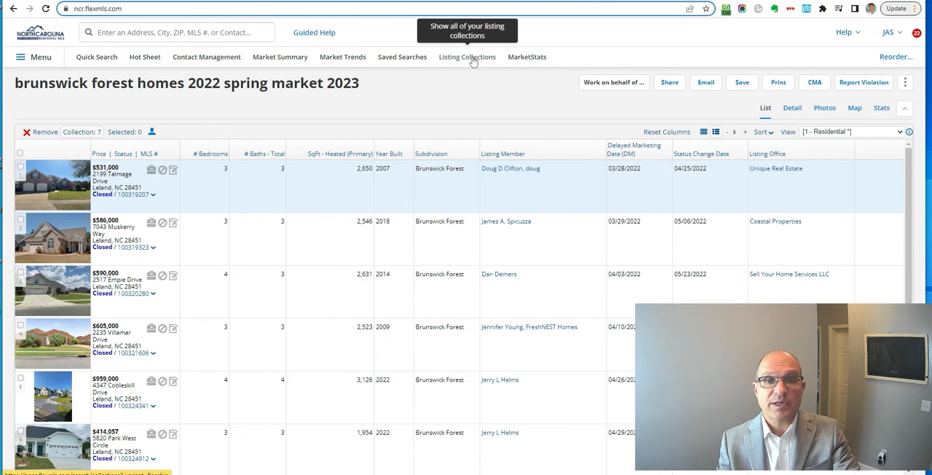
pyautogui.click(466, 56)
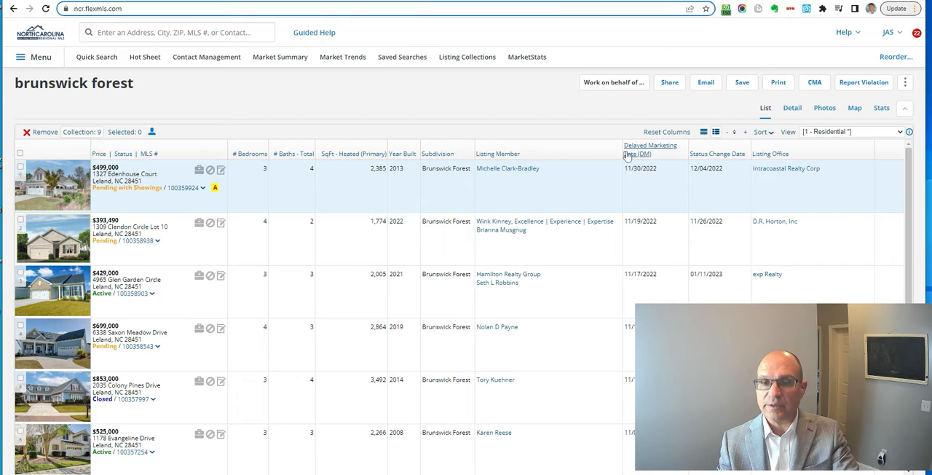
pyautogui.moveTo(596, 161)
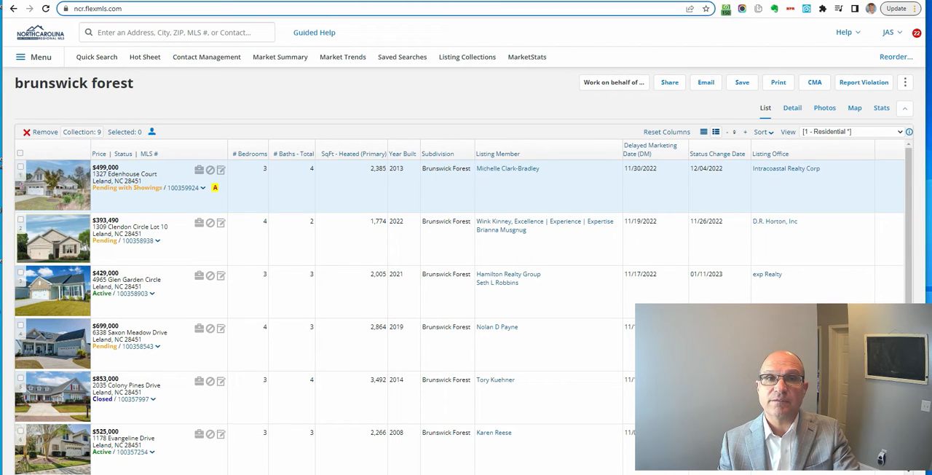
# Switch the brunswick forest collection to the 1 - Residential view with the CDOM column.
pyautogui.click(851, 131)
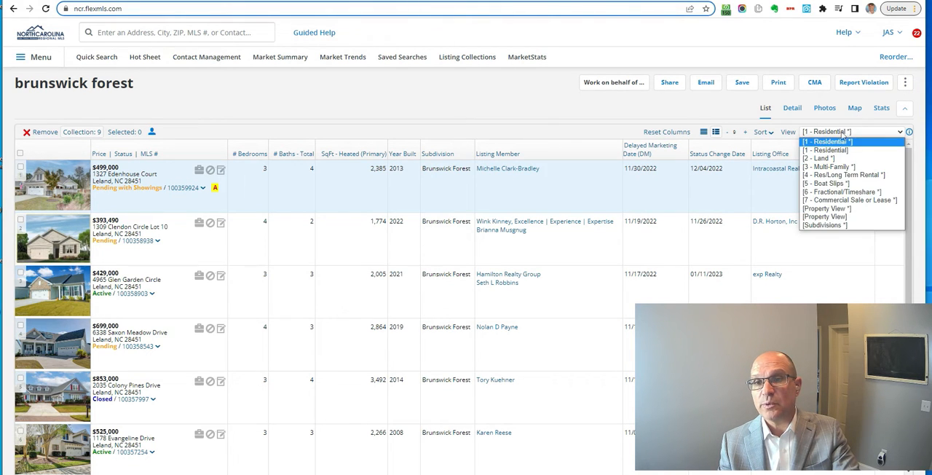
pyautogui.click(827, 141)
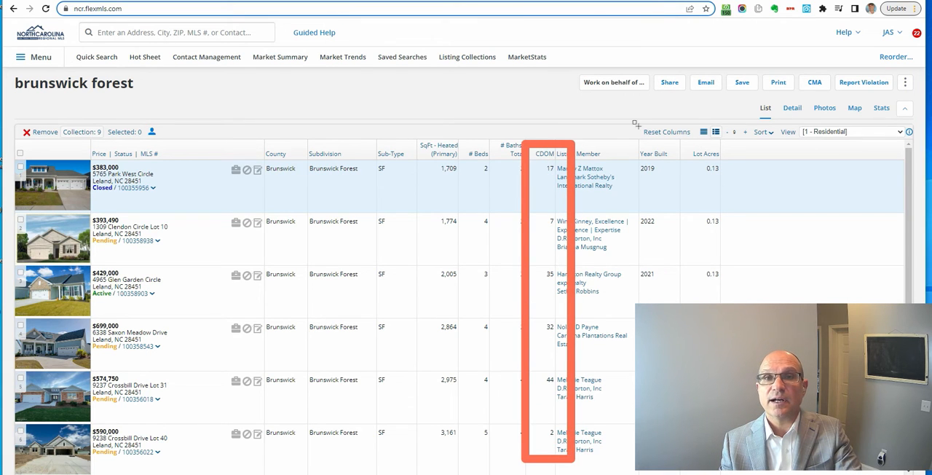
pyautogui.moveTo(574, 134)
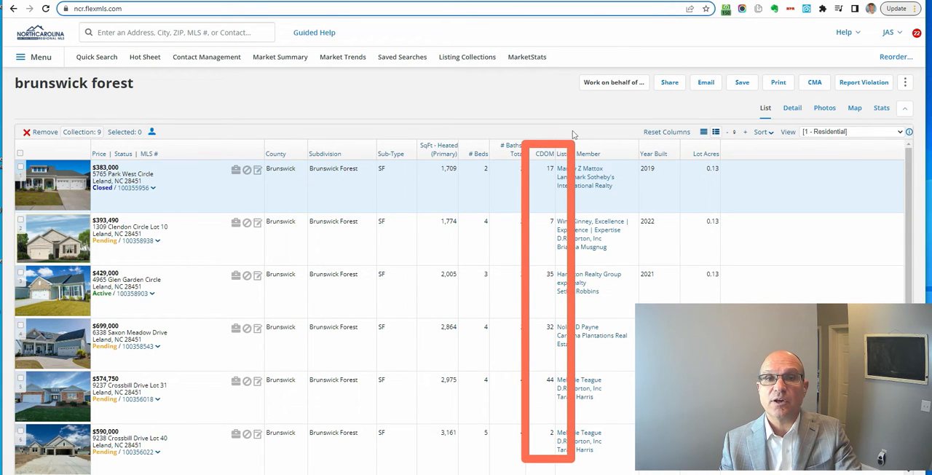
pyautogui.moveTo(546, 262)
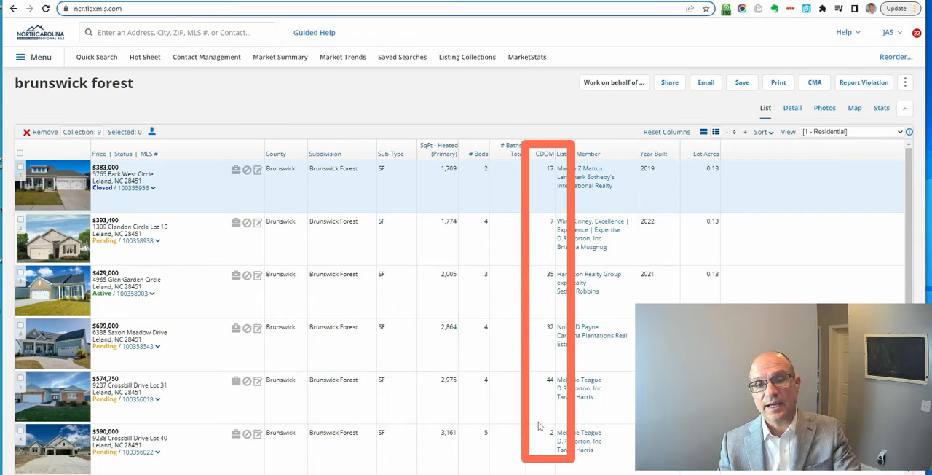
pyautogui.moveTo(555, 437)
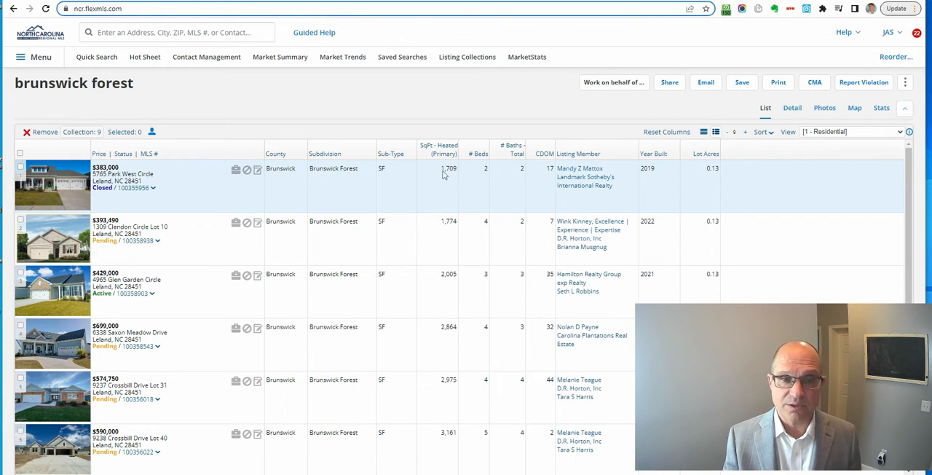
pyautogui.moveTo(486, 106)
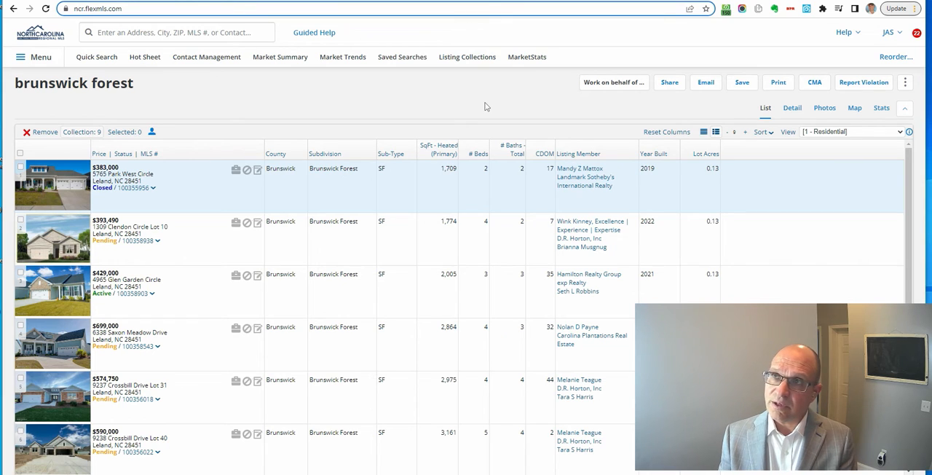